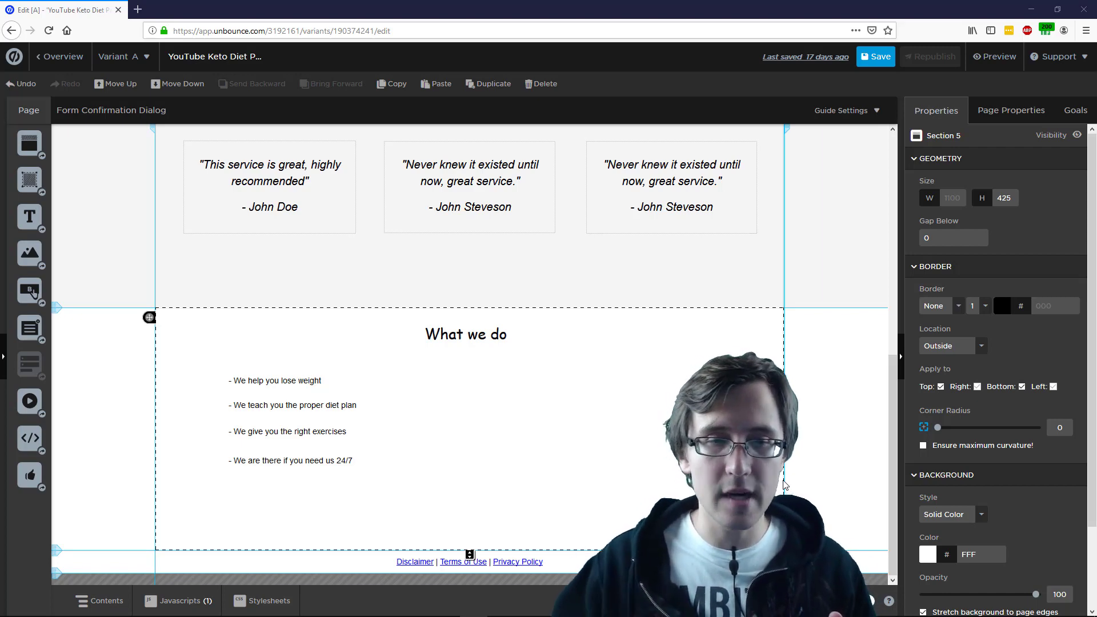
Select the What we do heading, its bullets and the testimonials to place the box
click(288, 431)
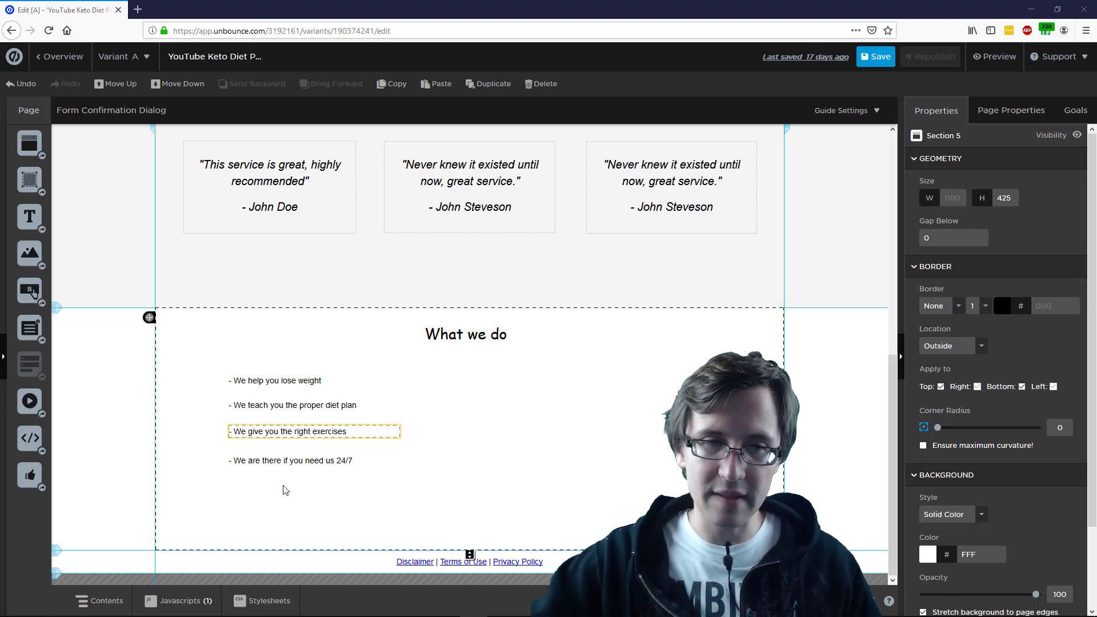
click(467, 335)
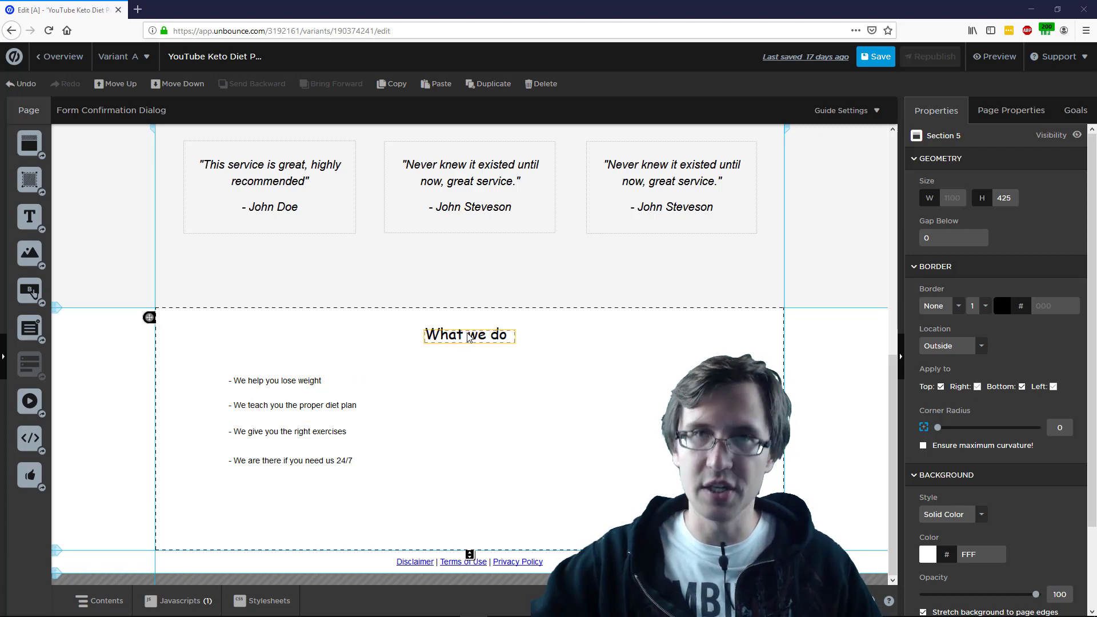
click(275, 380)
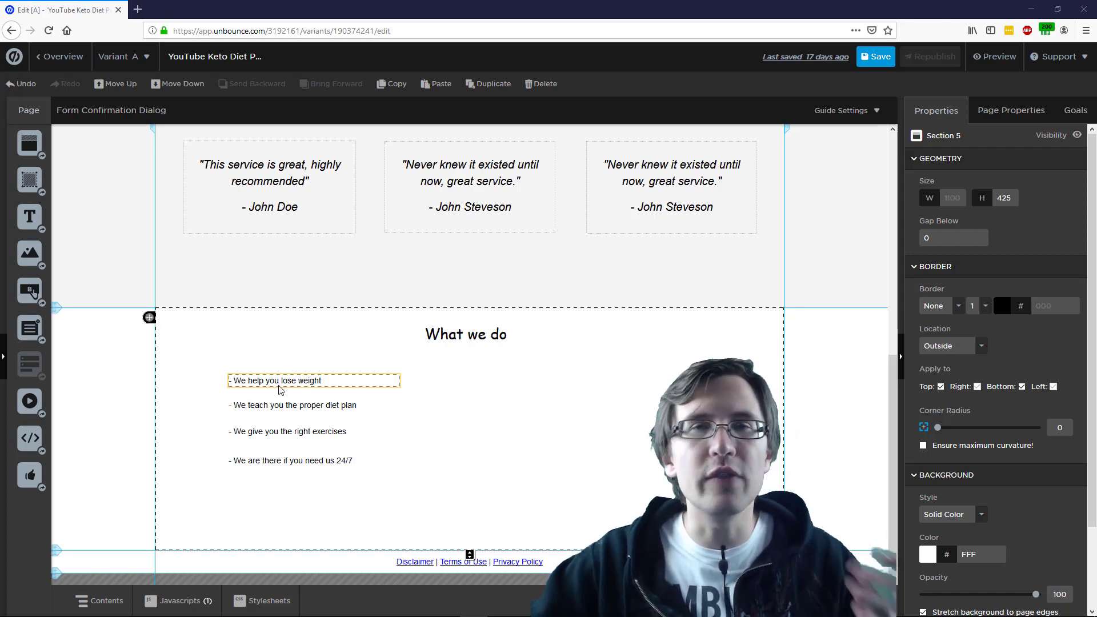
click(671, 187)
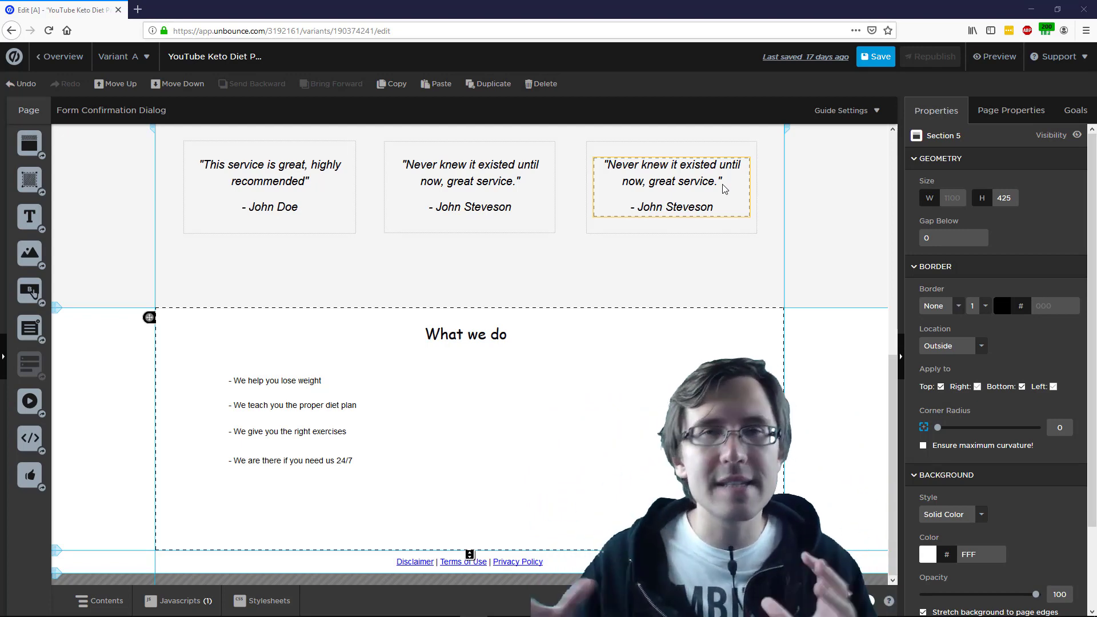
click(287, 431)
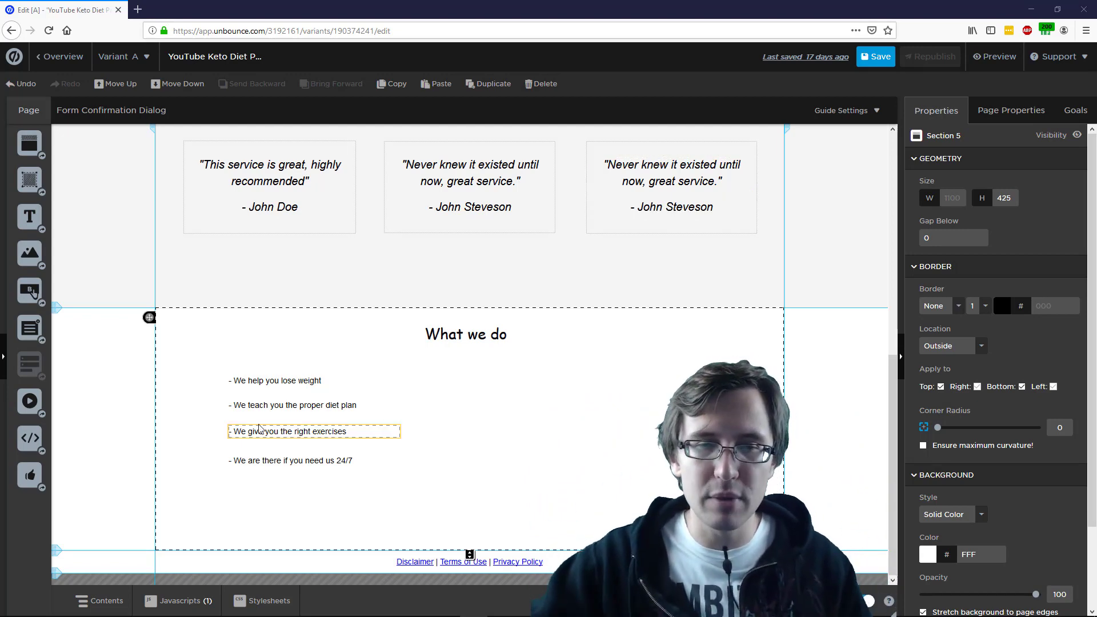
click(301, 406)
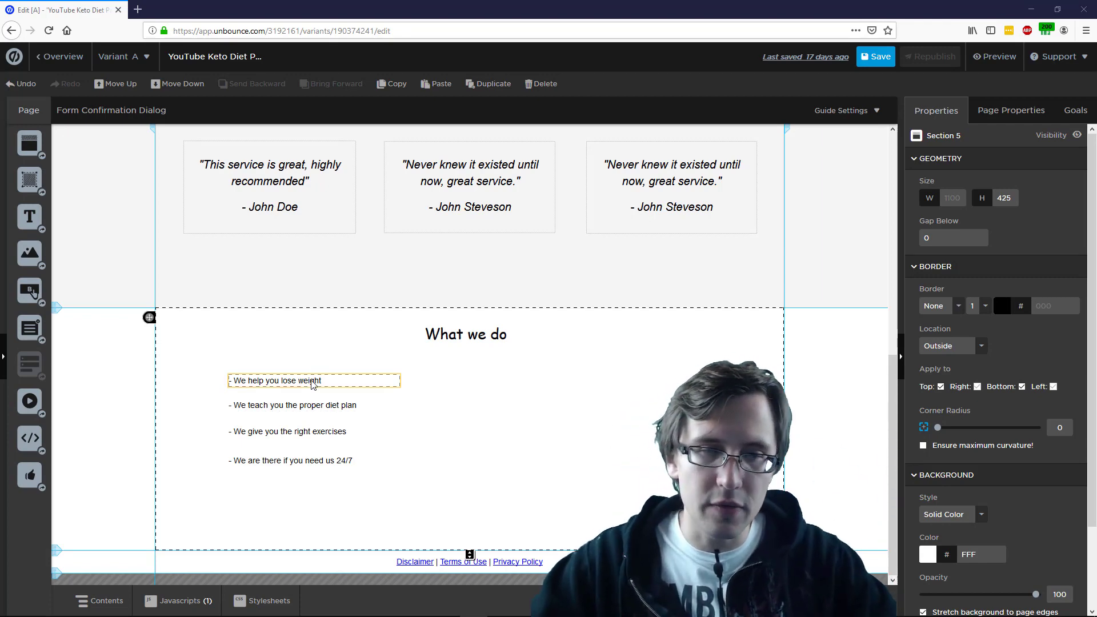
click(293, 405)
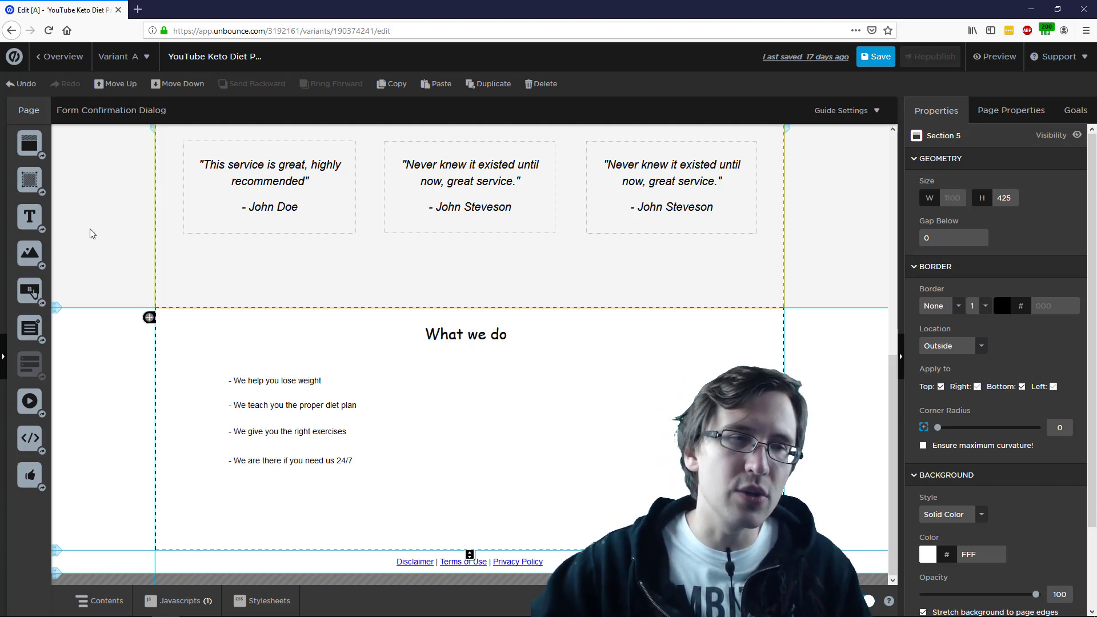
mouse_move(29, 179)
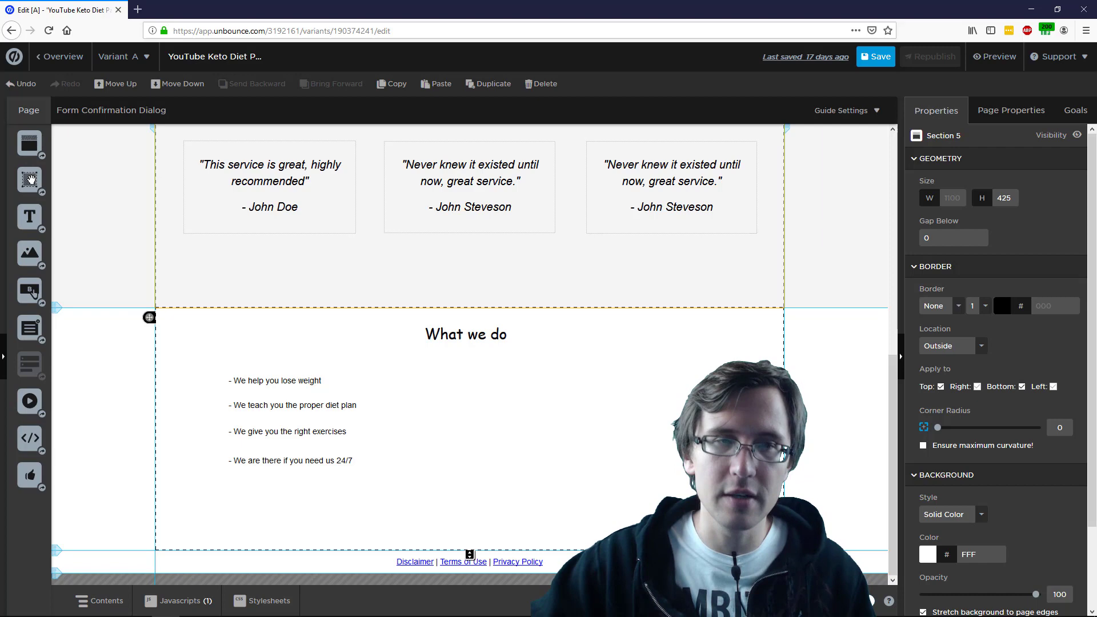
mouse_move(29, 179)
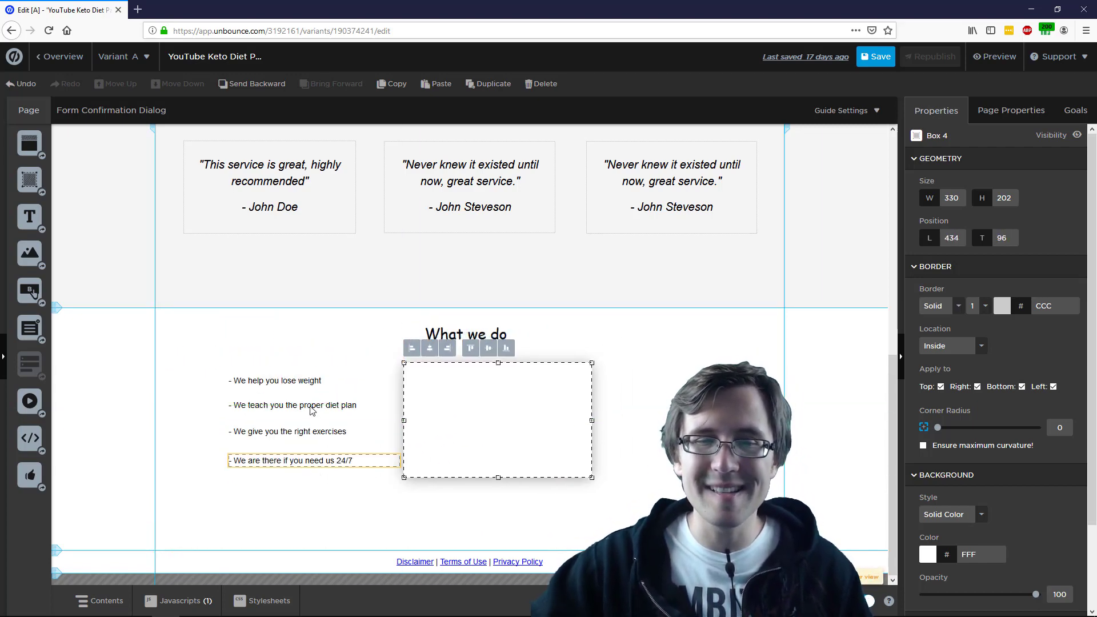
Select the new empty box and scroll down its Properties panel
click(514, 448)
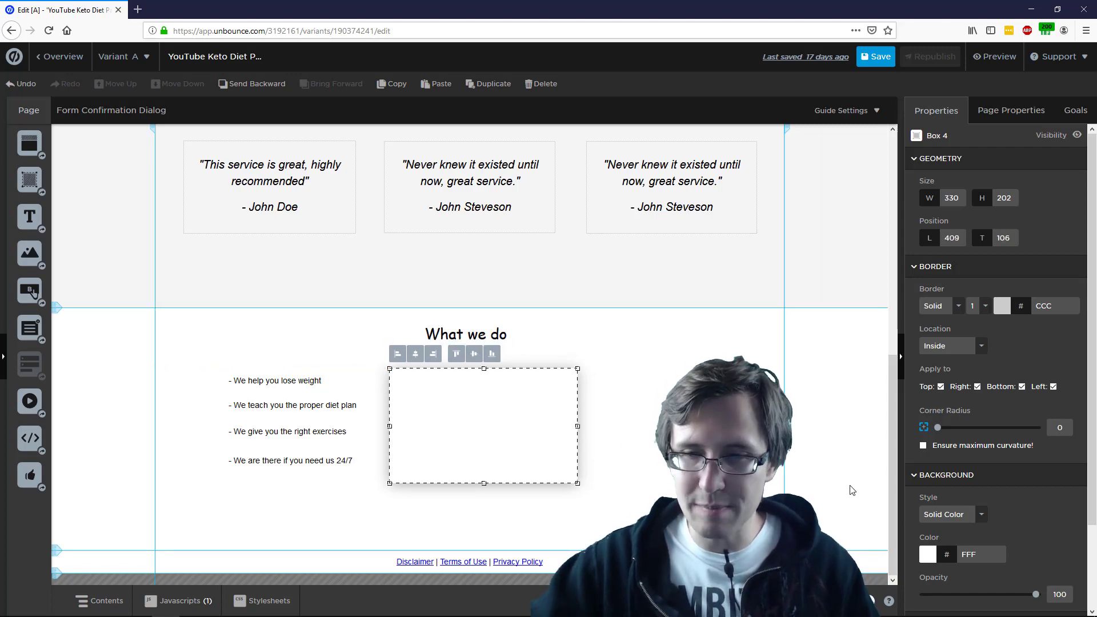
scroll(down, 3)
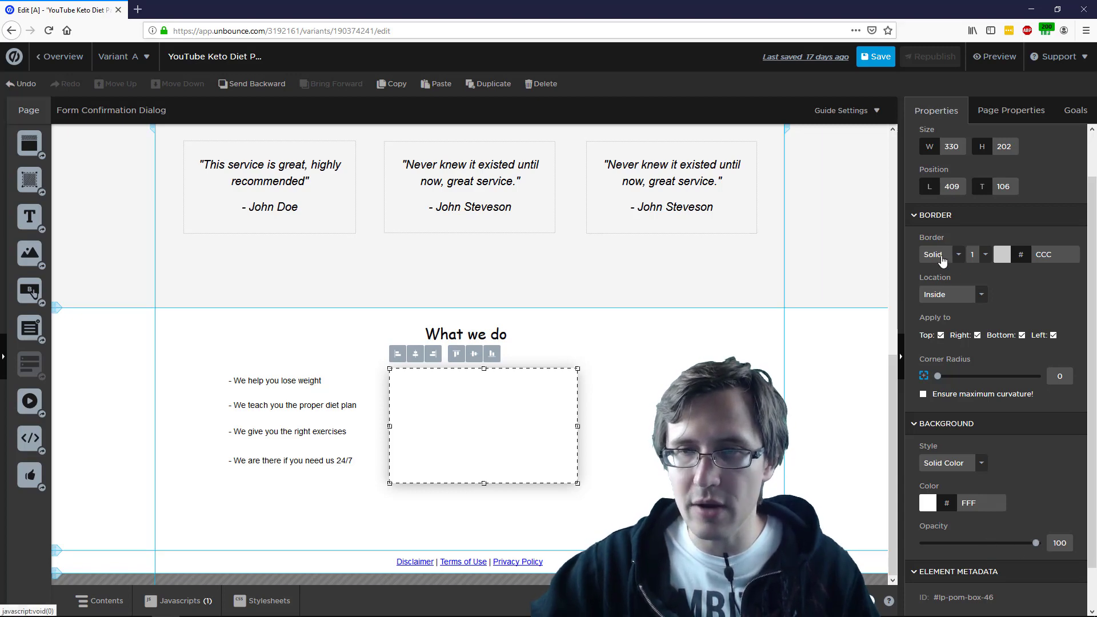
Choose None as the box's border style, then reselect the empty box
click(935, 254)
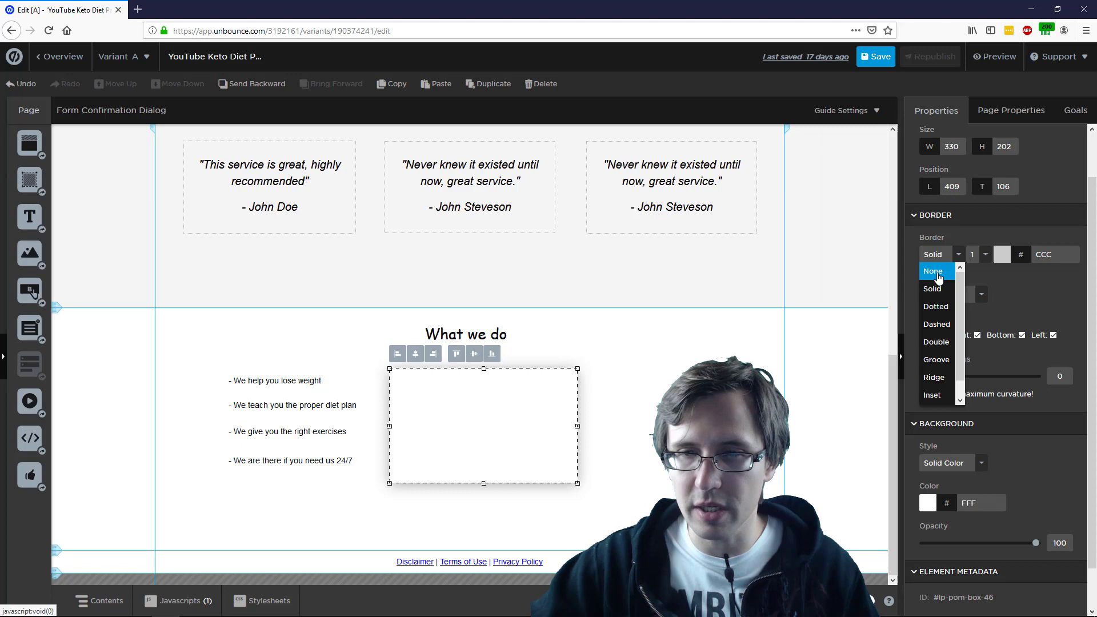
click(933, 271)
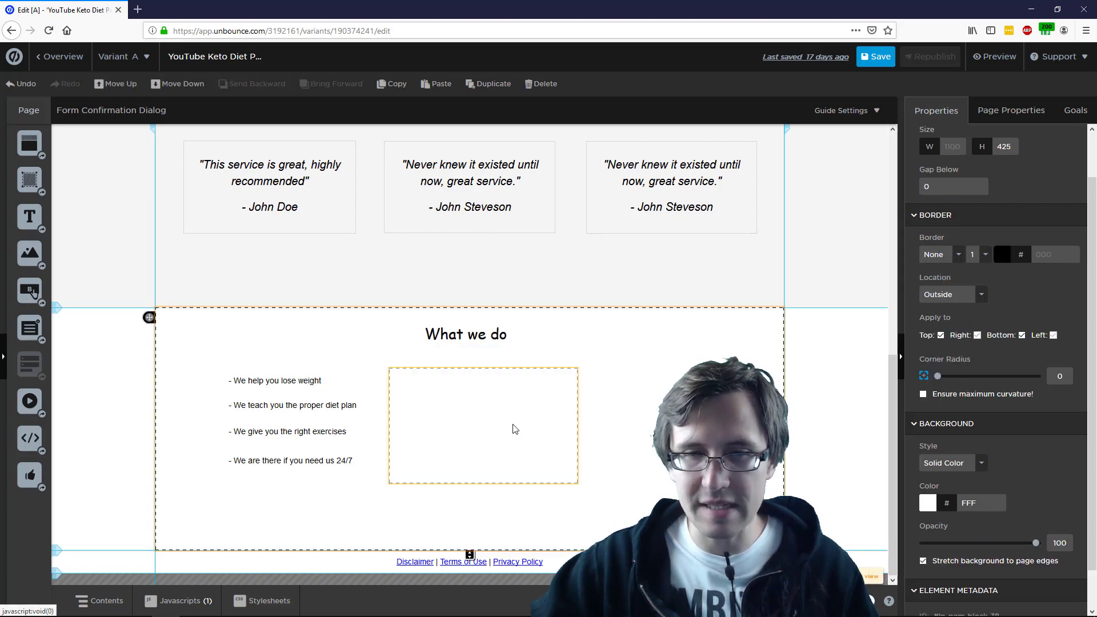
click(293, 420)
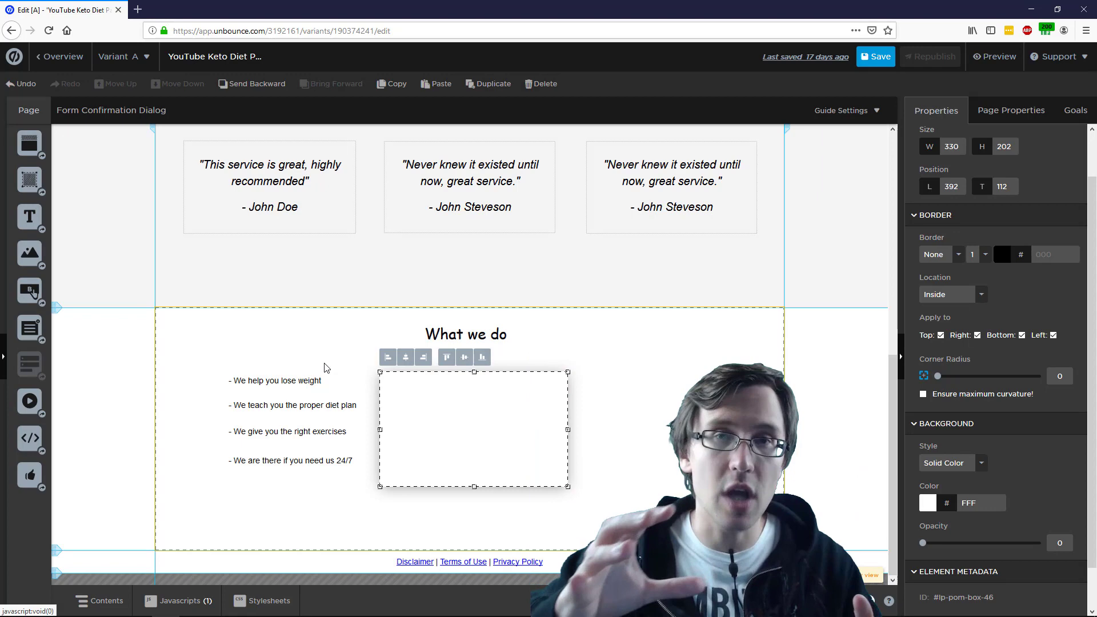
mouse_move(256, 378)
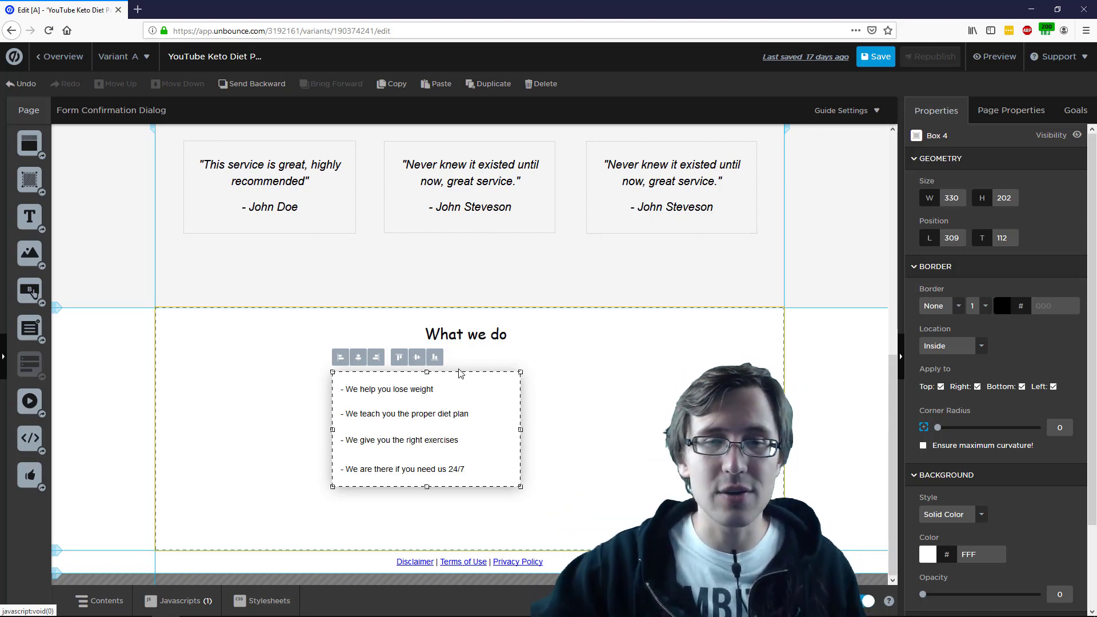
click(388, 389)
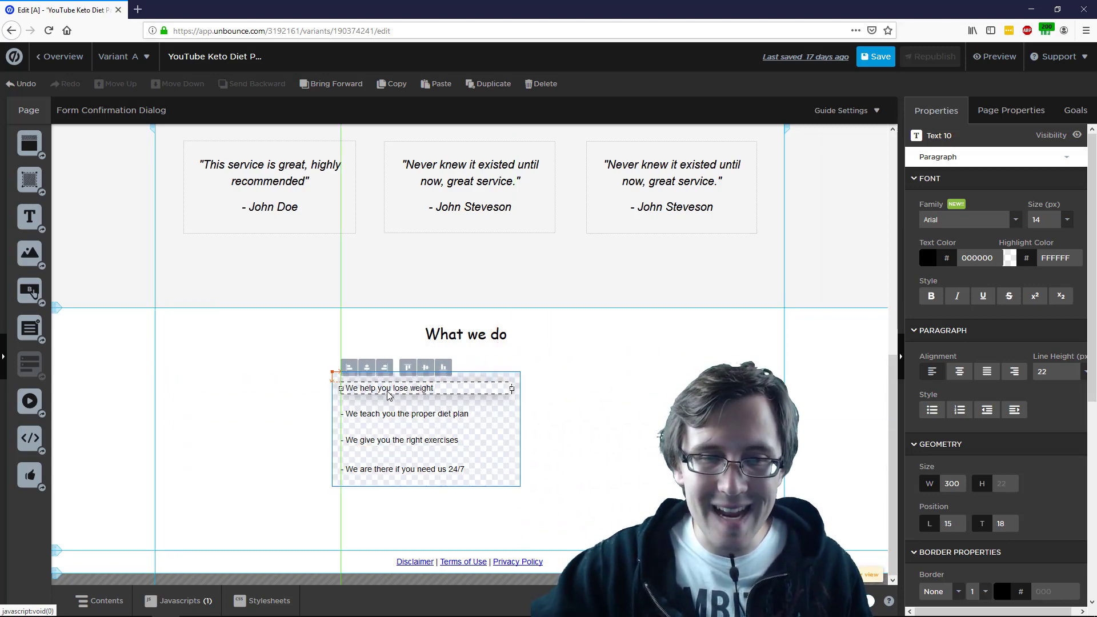
click(527, 389)
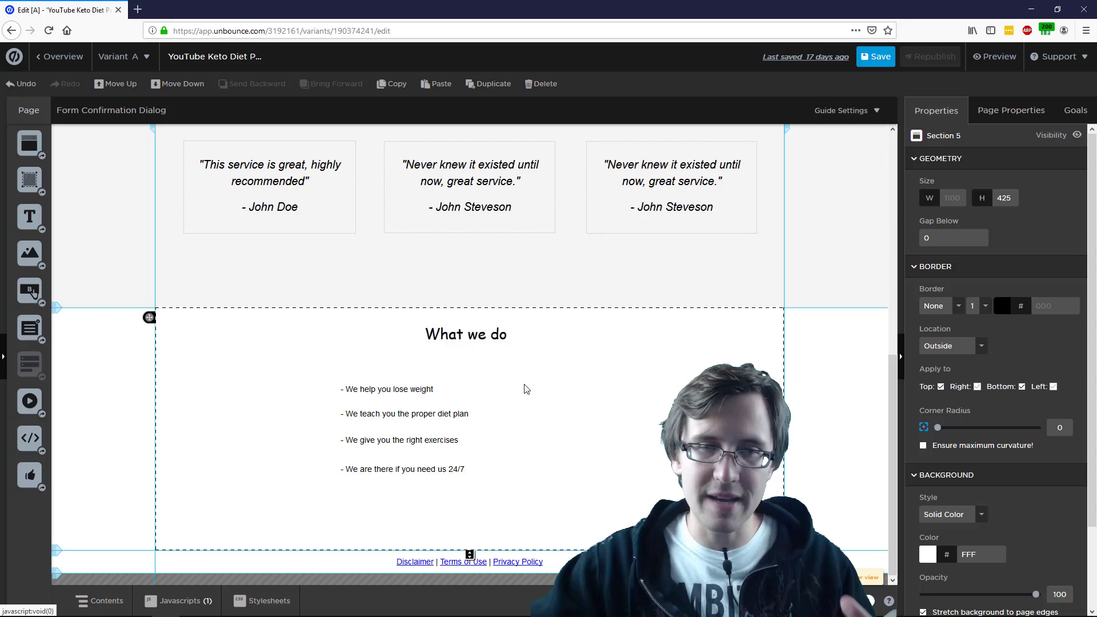